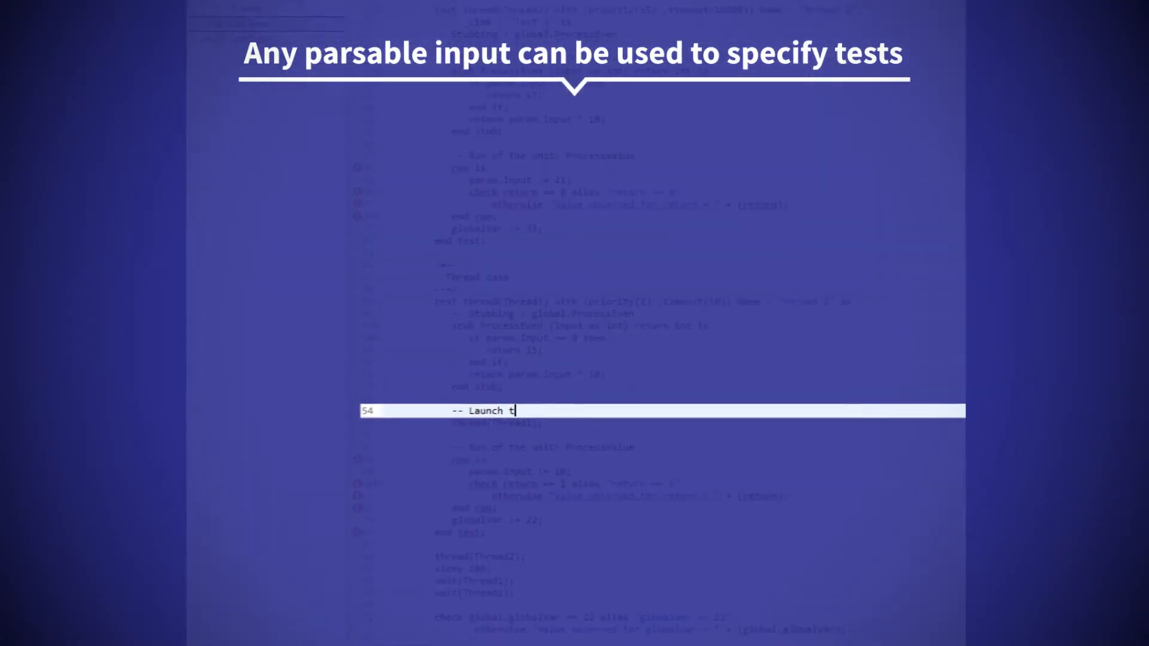
pyautogui.write('hread 1 f')
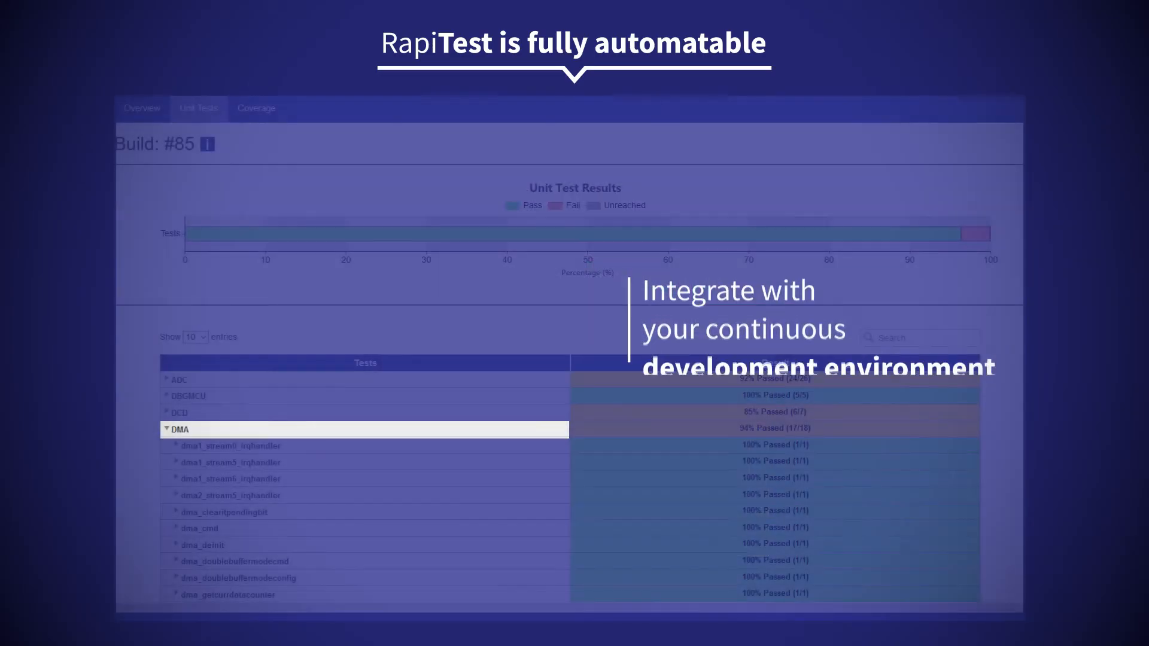
pyautogui.scroll(-3)
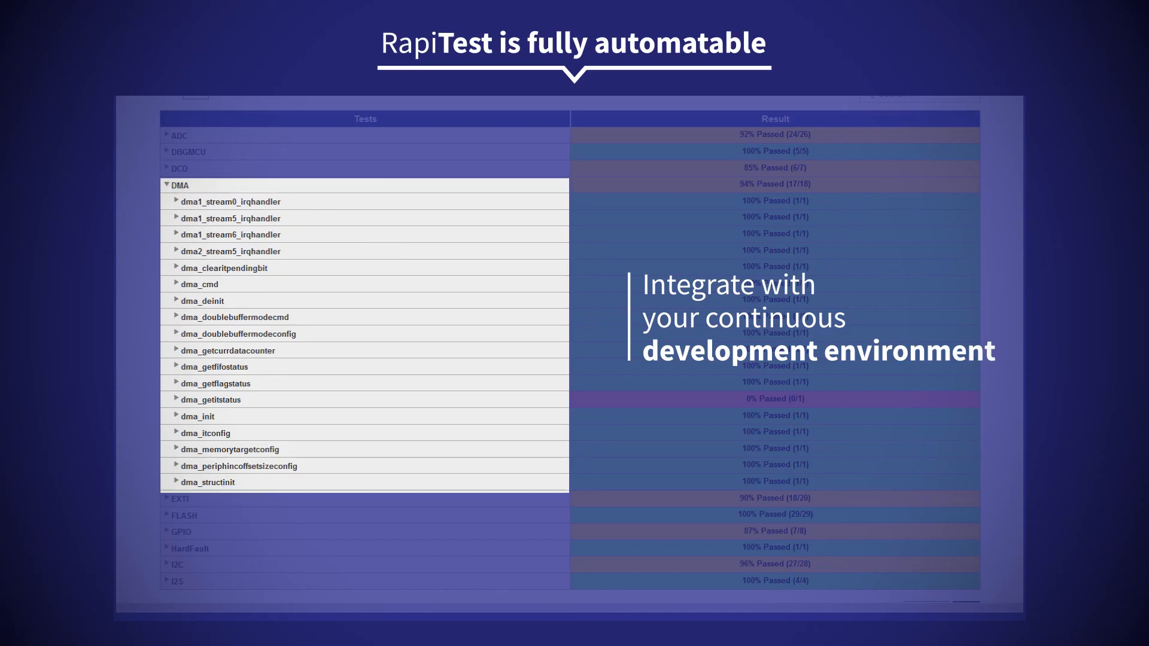